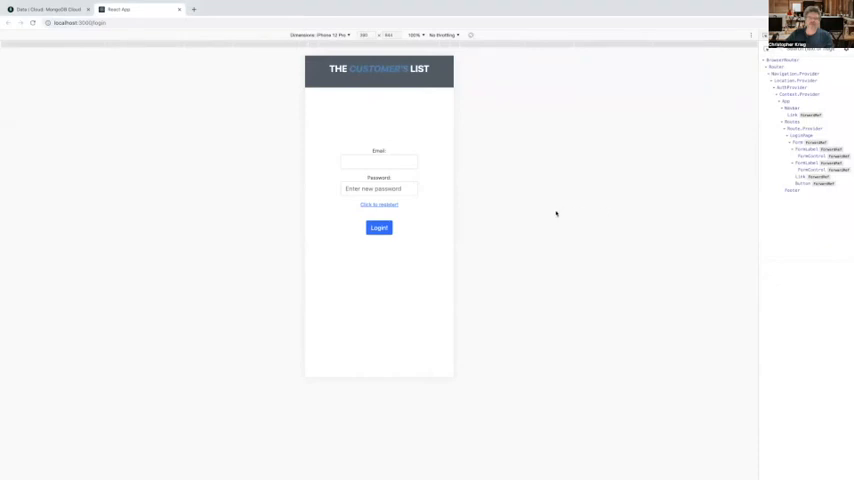
{"action": "mouse_move", "coordinate": [552, 212]}
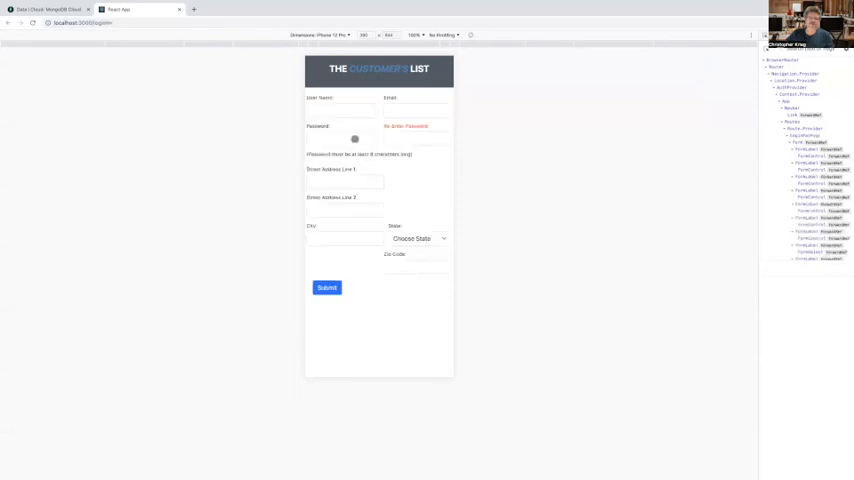
- Enter username test, the email, and the password with its confirmation
{"action": "type", "text": "test@home.net"}
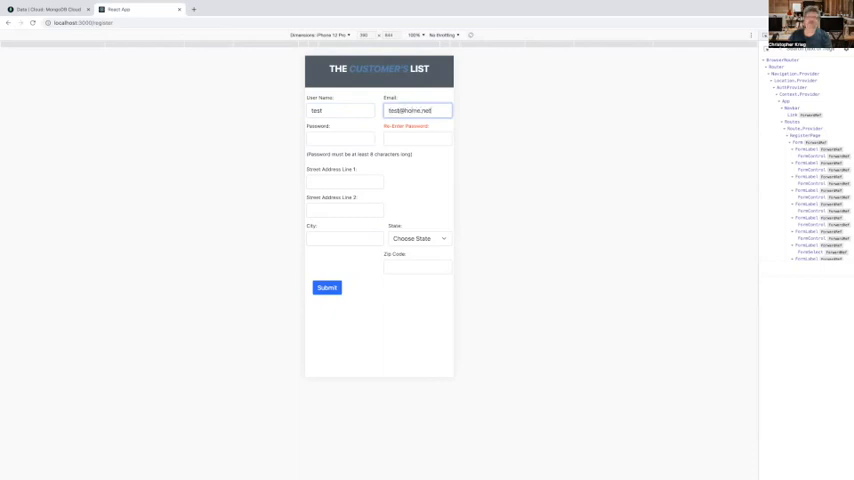
{"action": "left_click", "coordinate": [340, 136]}
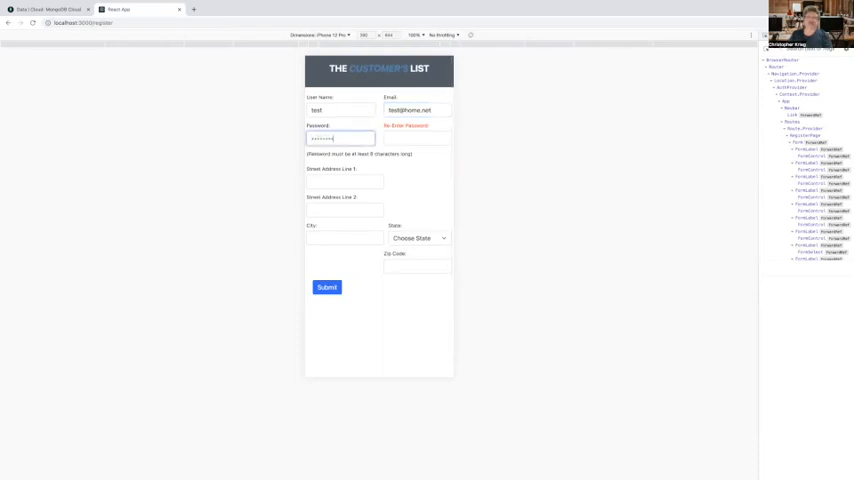
{"action": "left_click", "coordinate": [416, 138]}
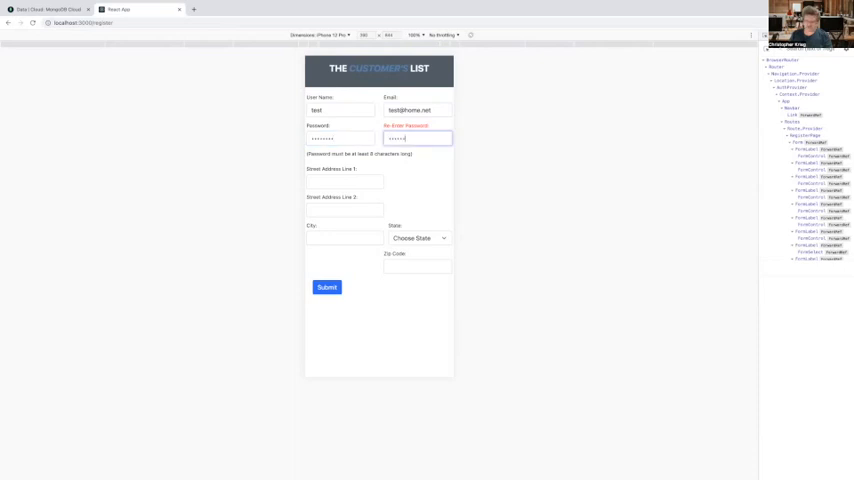
{"action": "type", "text": "•"}
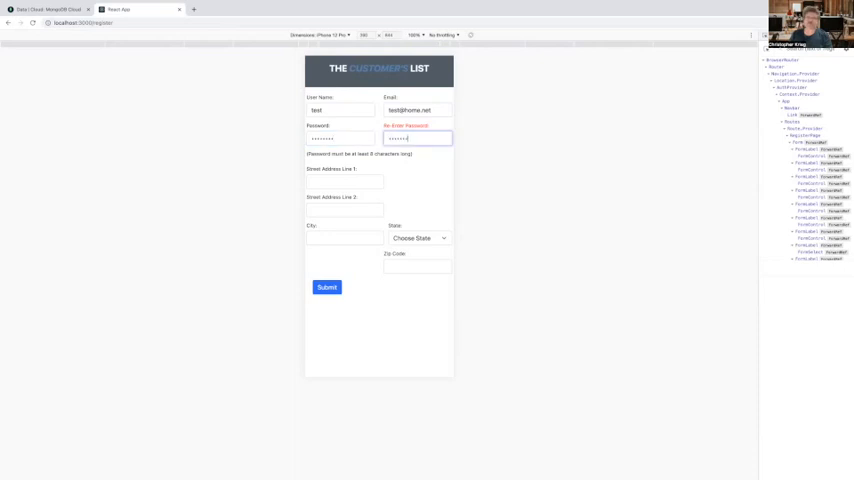
{"action": "type", "text": "•"}
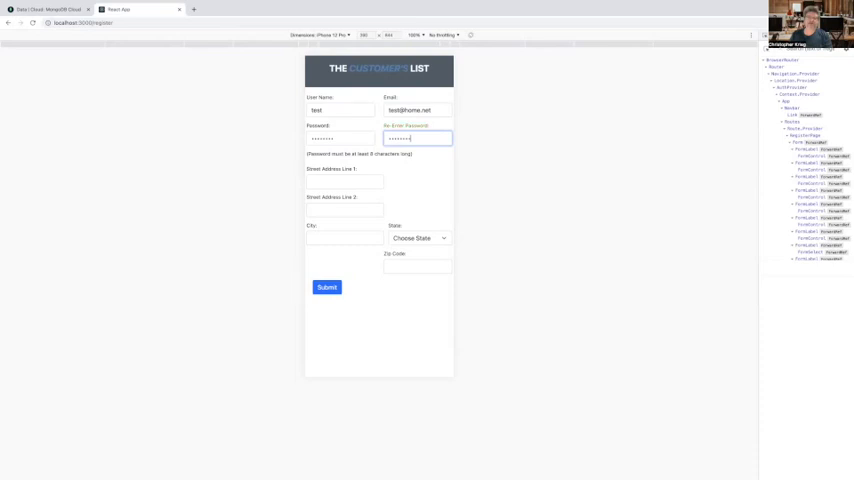
- Enter the street address, city Denison, state Texas and zip code, then submit the registration
{"action": "left_click", "coordinate": [344, 180]}
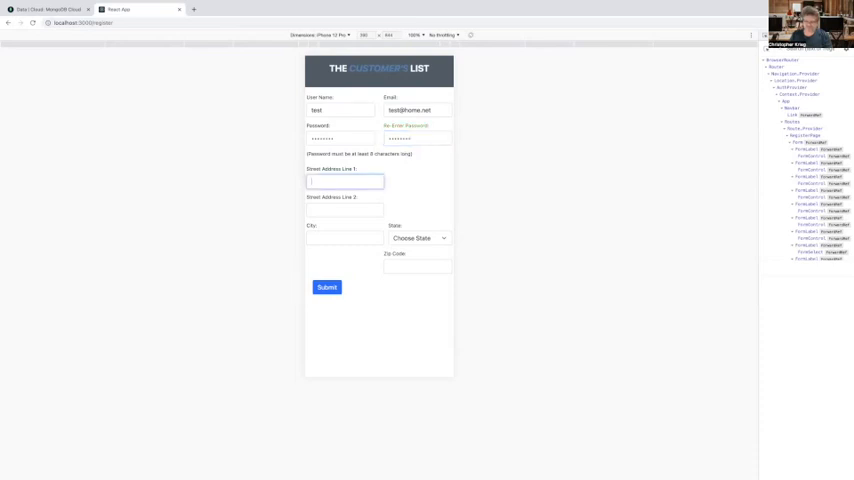
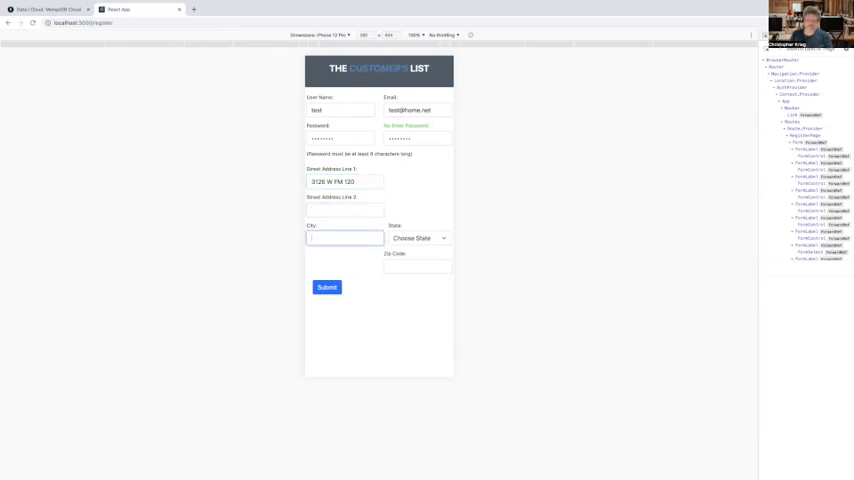
{"action": "type", "text": "D"}
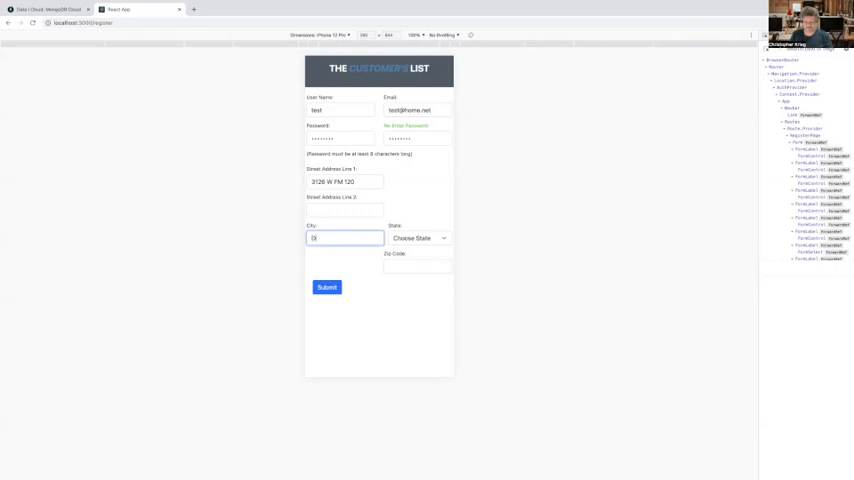
{"action": "type", "text": "enison"}
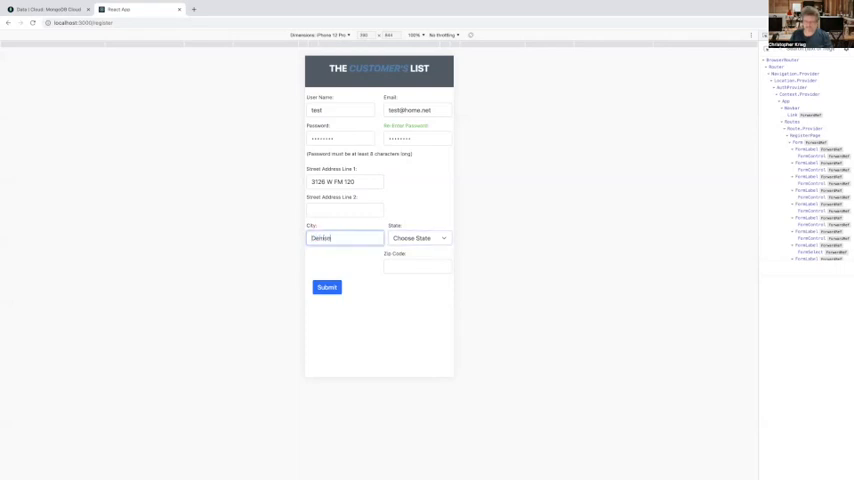
{"action": "left_click", "coordinate": [418, 238]}
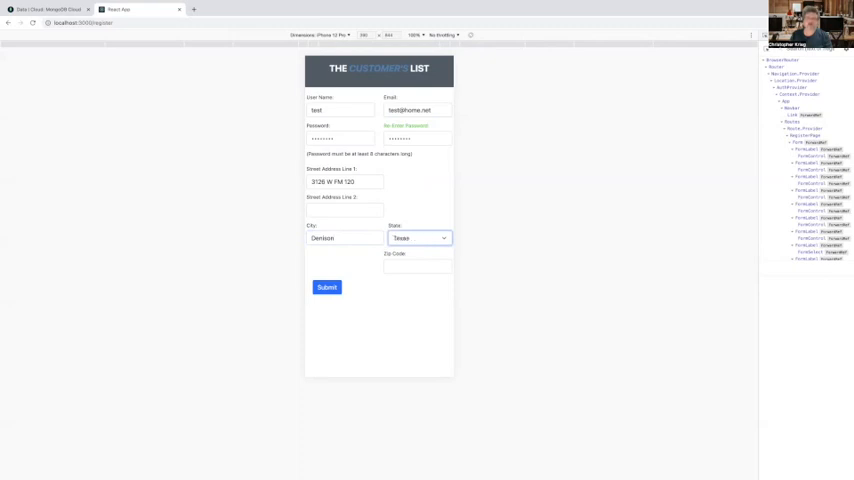
{"action": "type", "text": "75020"}
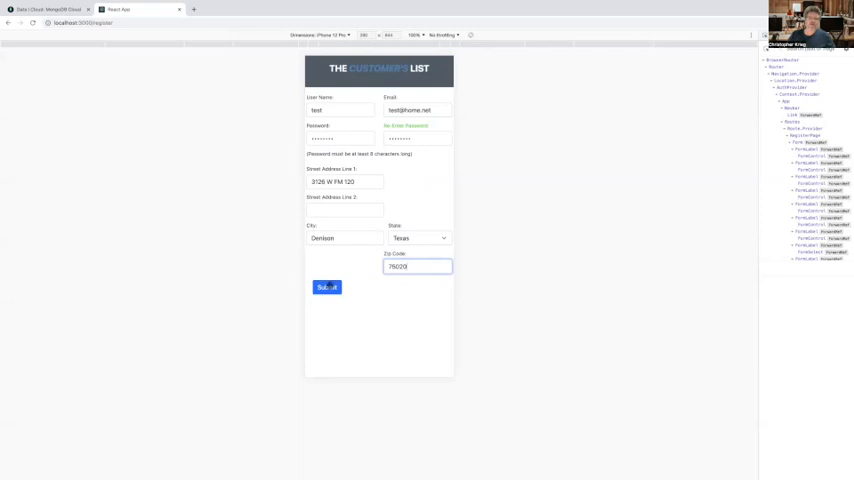
{"action": "left_click", "coordinate": [326, 288]}
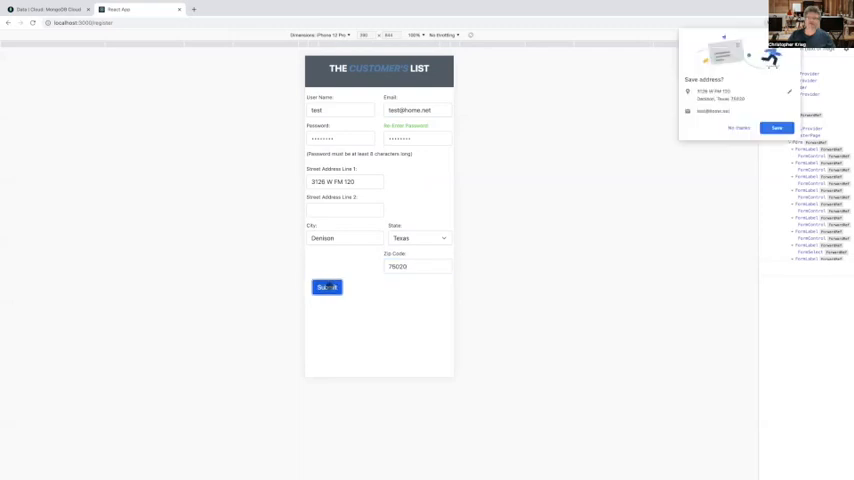
- Decline Chrome's 'Save address?' popup so the review feed for user test loads
{"action": "left_click", "coordinate": [326, 288]}
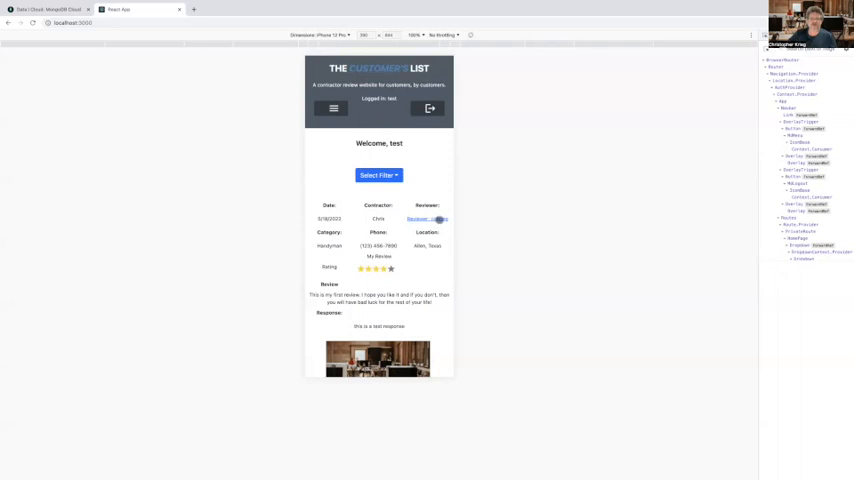
{"action": "mouse_move", "coordinate": [434, 246]}
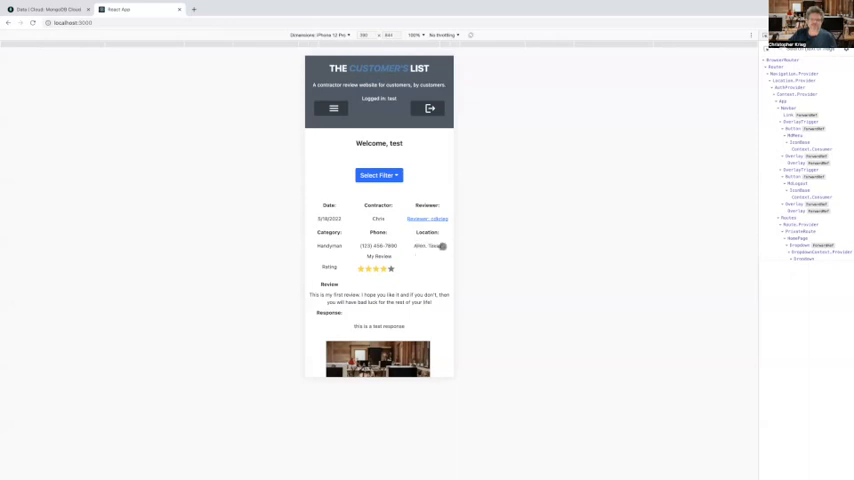
- Scroll down the review feed to see the older contractor review cards
{"action": "scroll", "scroll_direction": "down", "scroll_amount": 3}
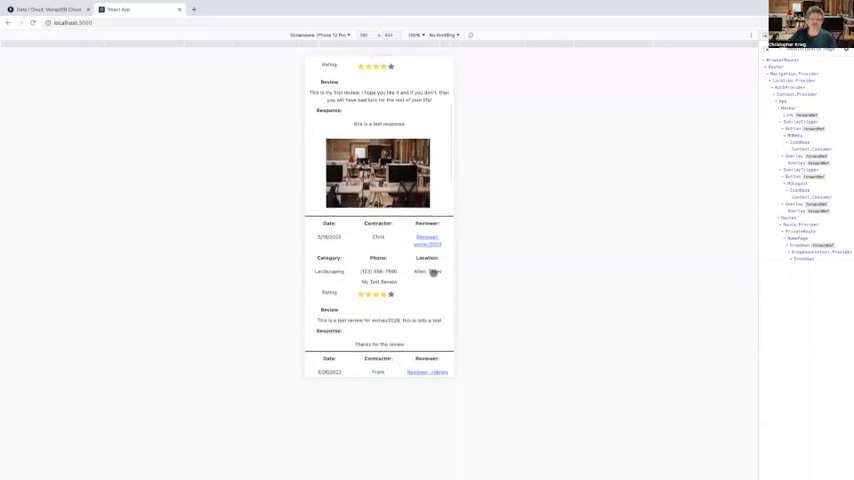
{"action": "scroll", "scroll_direction": "down", "scroll_amount": 3}
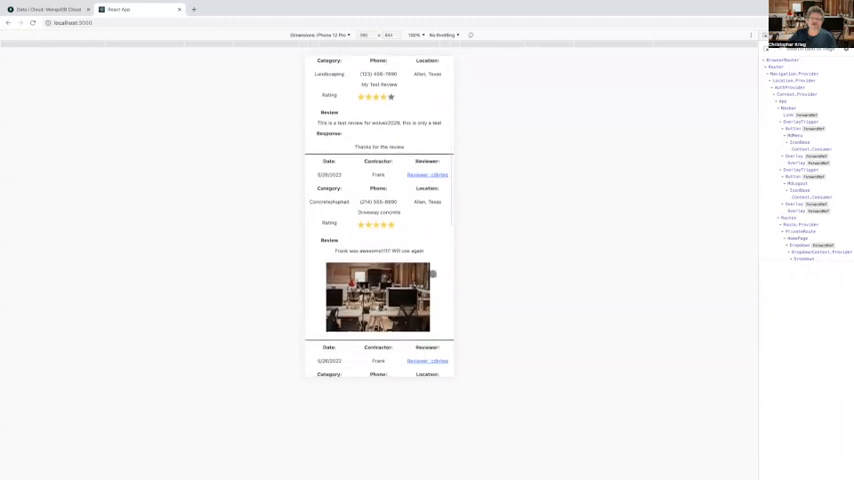
{"action": "scroll", "scroll_direction": "down", "scroll_amount": 3}
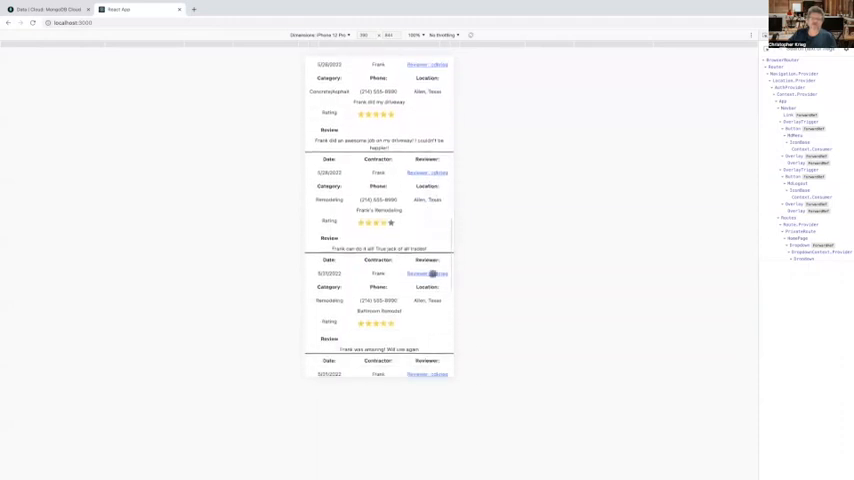
{"action": "scroll", "scroll_direction": "down", "scroll_amount": 3}
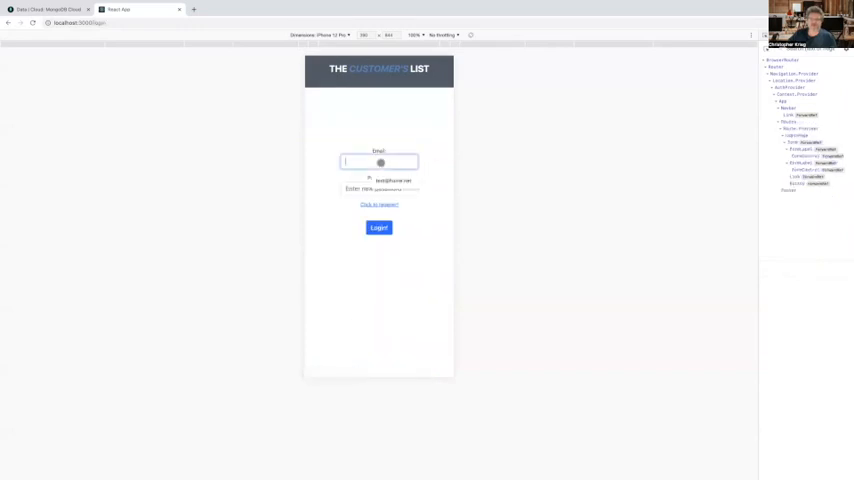
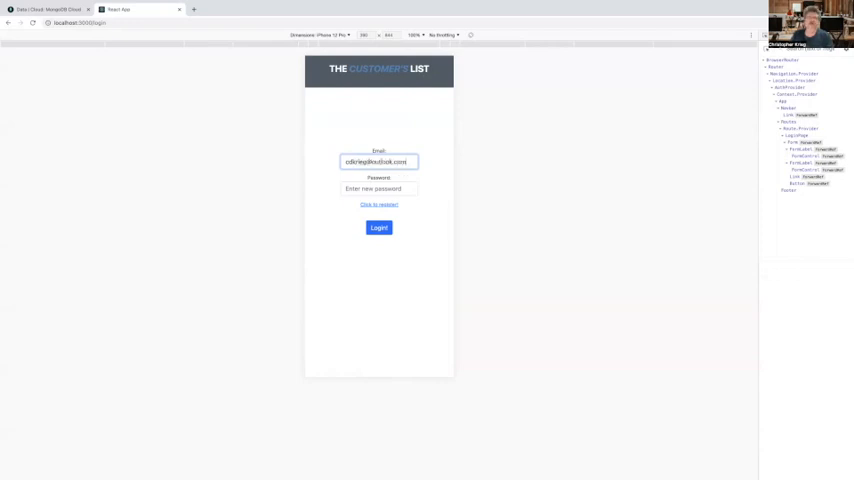
{"action": "type", "text": "password"}
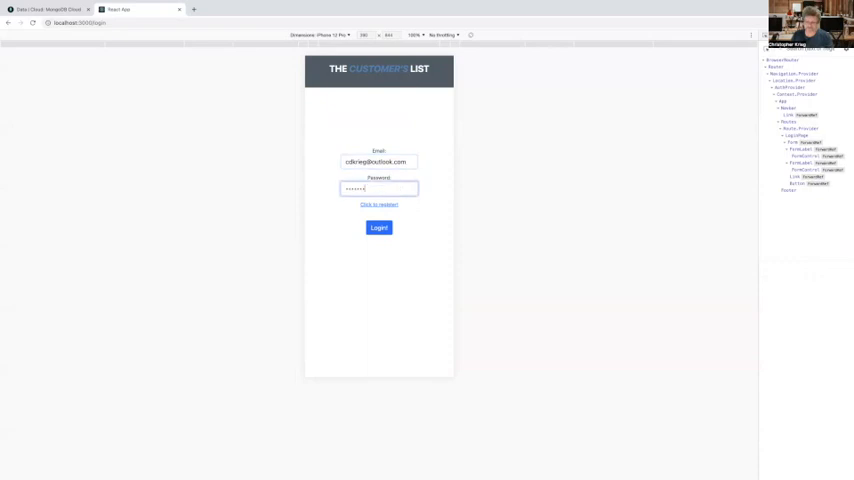
{"action": "left_click", "coordinate": [378, 228]}
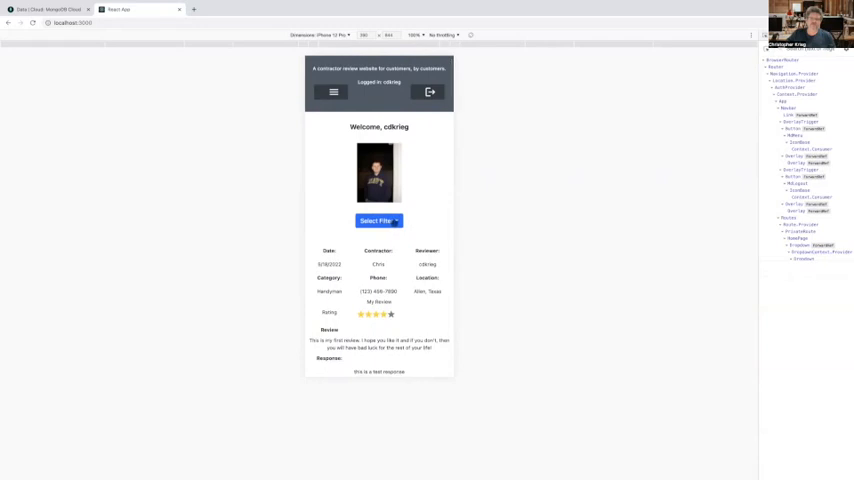
{"action": "left_click", "coordinate": [378, 220]}
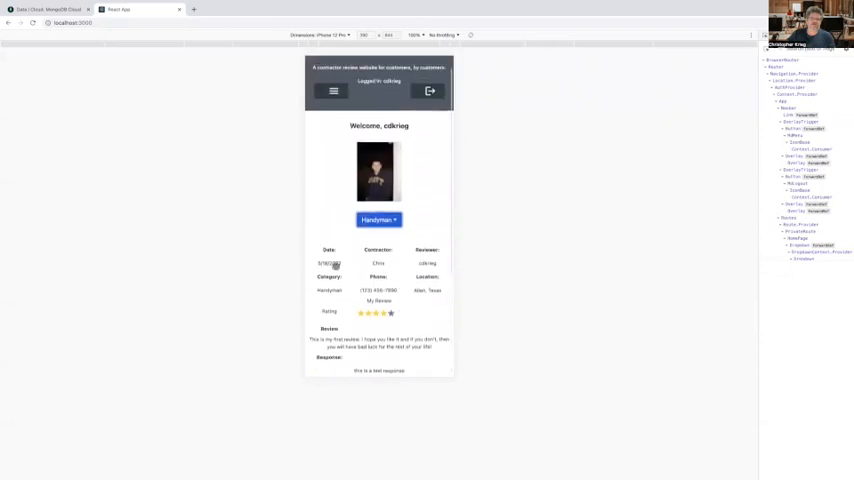
{"action": "left_click", "coordinate": [378, 220]}
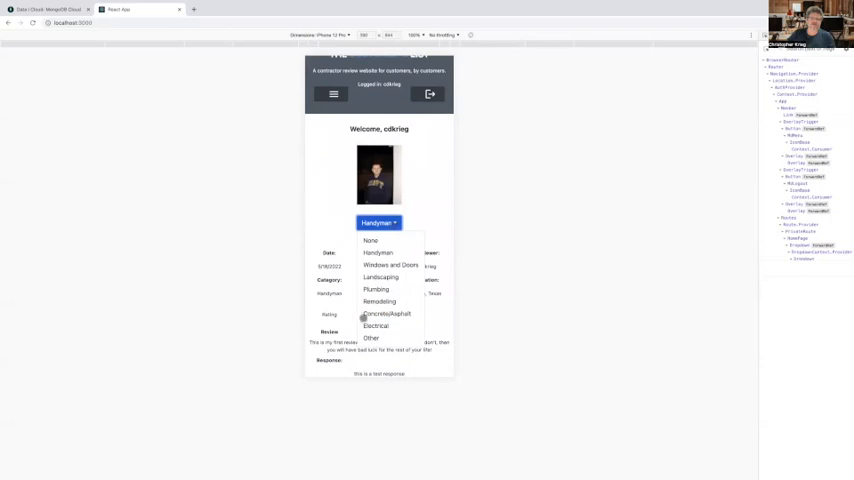
{"action": "left_click", "coordinate": [388, 314]}
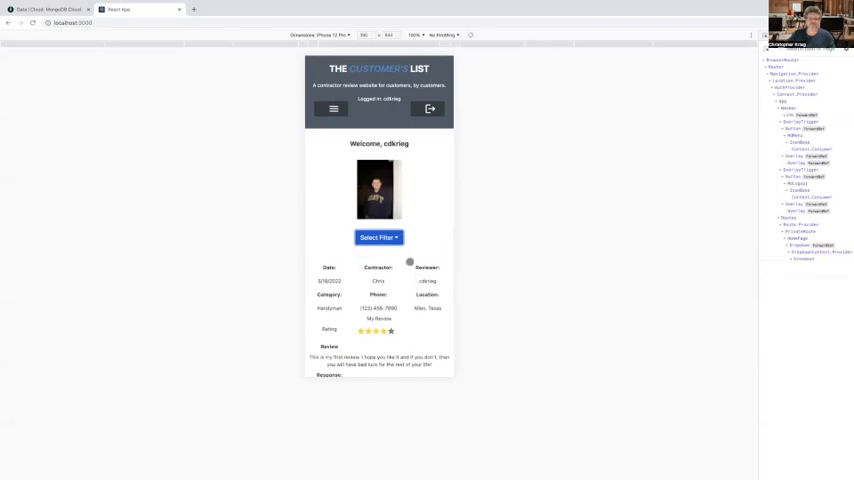
{"action": "mouse_move", "coordinate": [416, 260]}
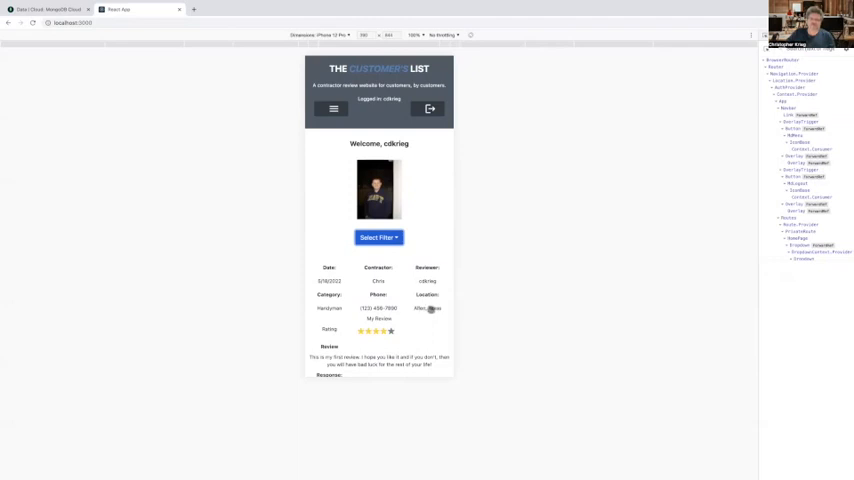
{"action": "scroll", "scroll_direction": "down", "scroll_amount": 3}
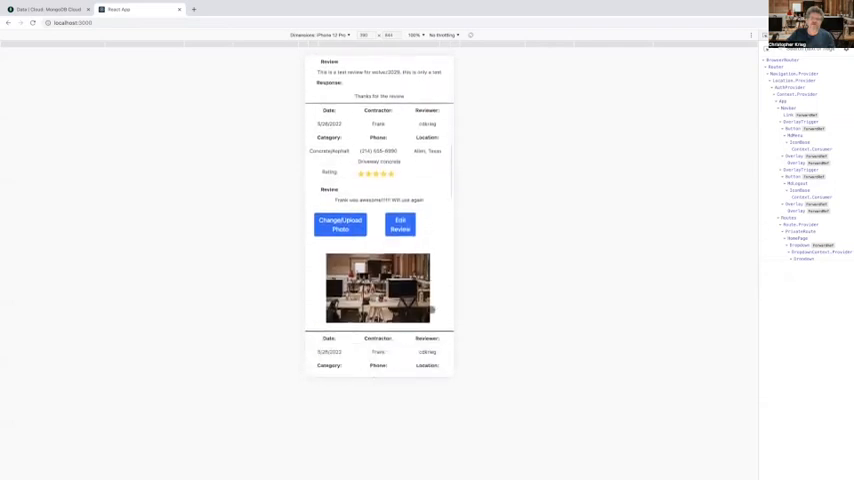
{"action": "scroll", "scroll_direction": "down", "scroll_amount": 3}
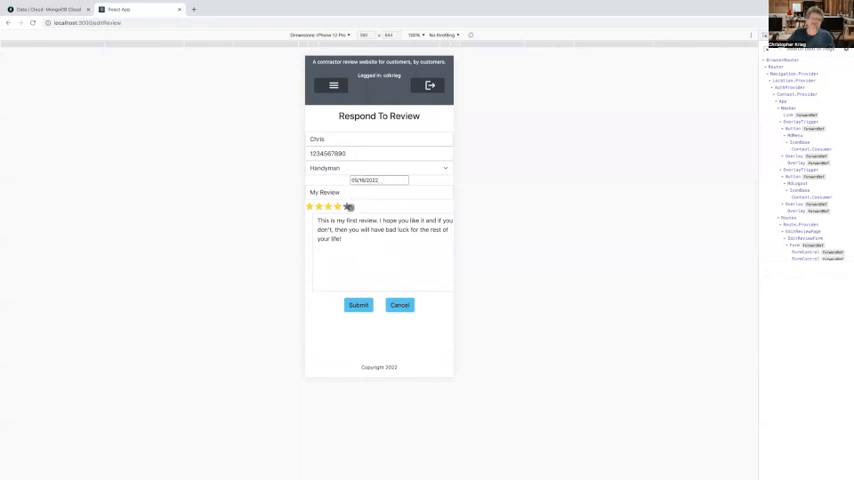
- Submit the Respond To Review form and return to the review feed
{"action": "left_click", "coordinate": [348, 208]}
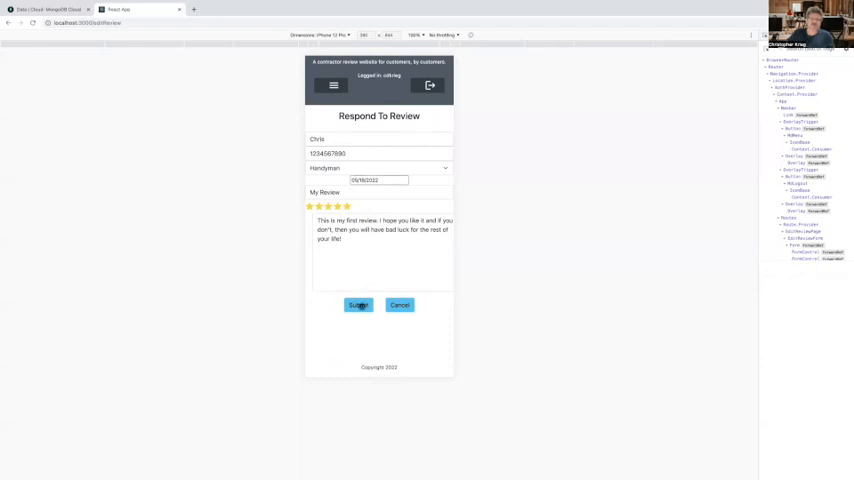
{"action": "left_click", "coordinate": [358, 304]}
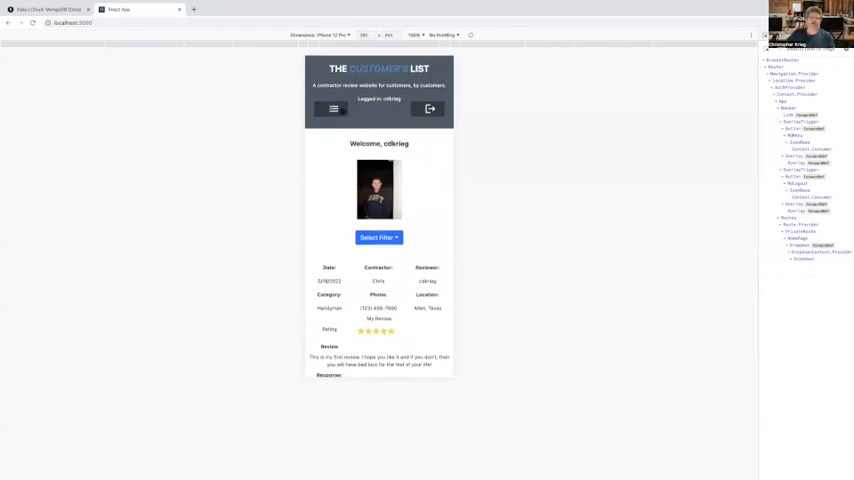
- In the profile editor, tick 'Check to change password', enter and confirm the new password, and submit
{"action": "left_click", "coordinate": [332, 108]}
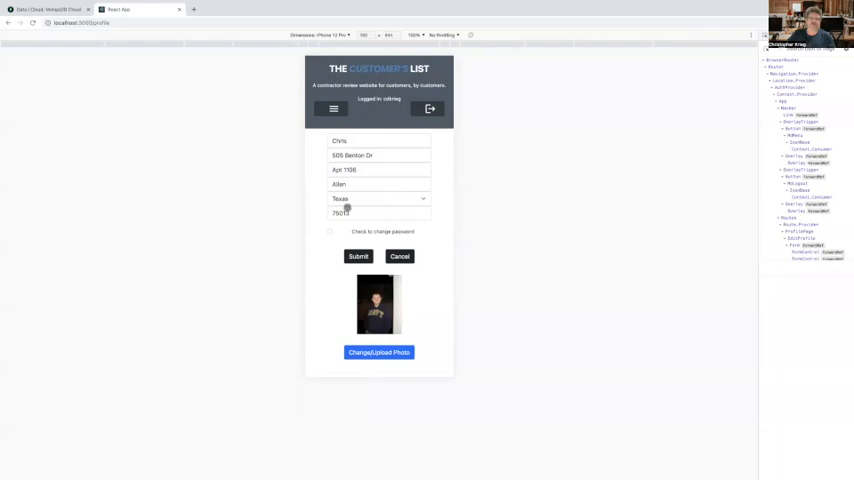
{"action": "left_click", "coordinate": [328, 232]}
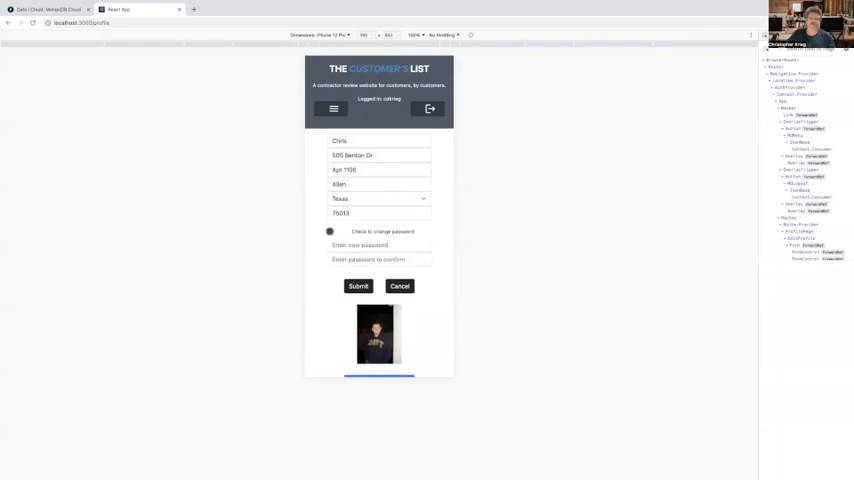
{"action": "left_click", "coordinate": [328, 232]}
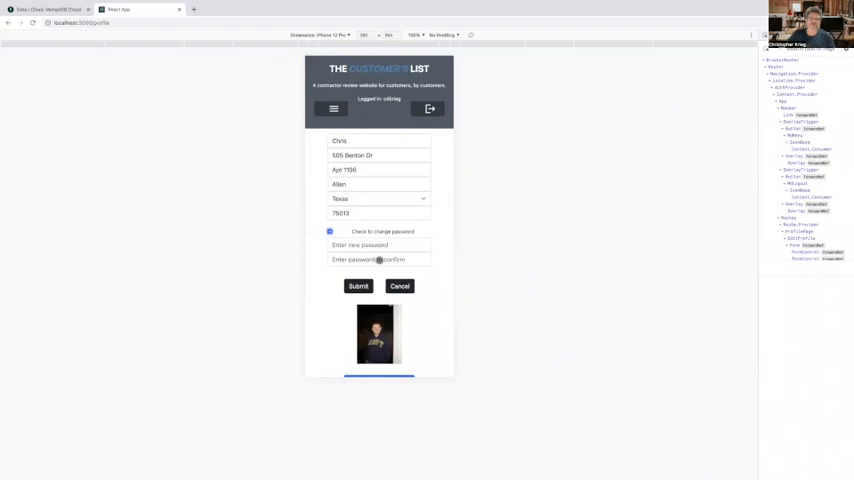
{"action": "type", "text": "x"}
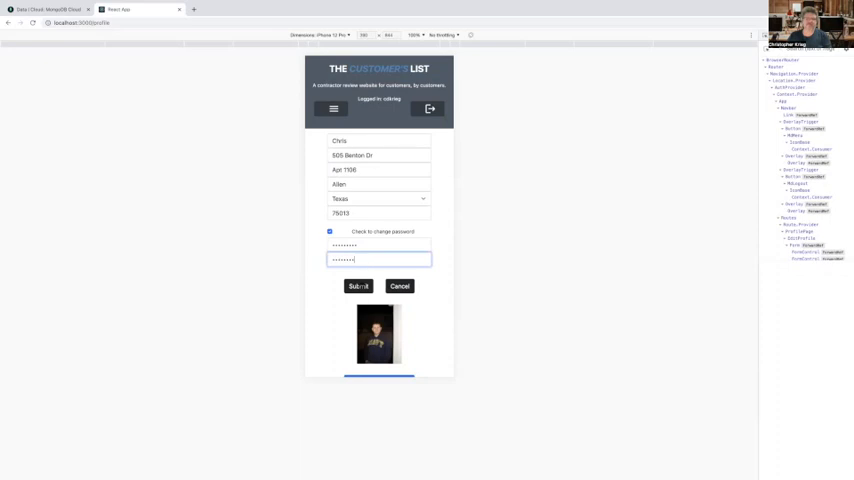
{"action": "left_click", "coordinate": [358, 286]}
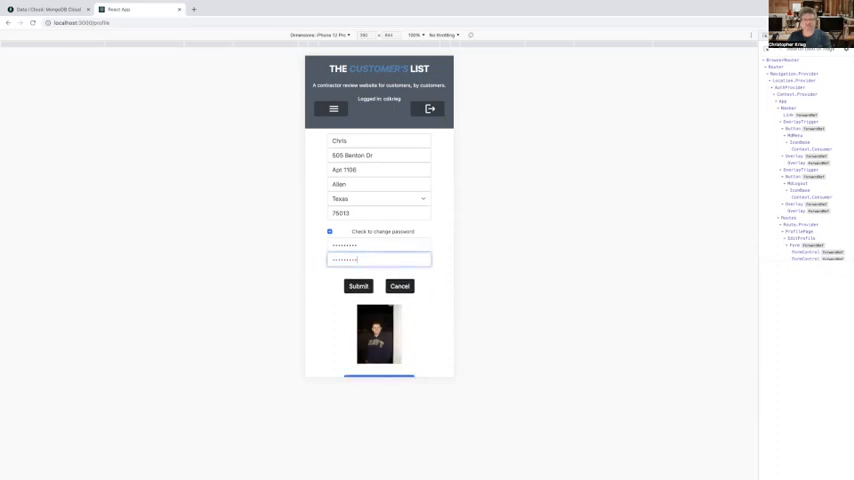
{"action": "left_click", "coordinate": [358, 286]}
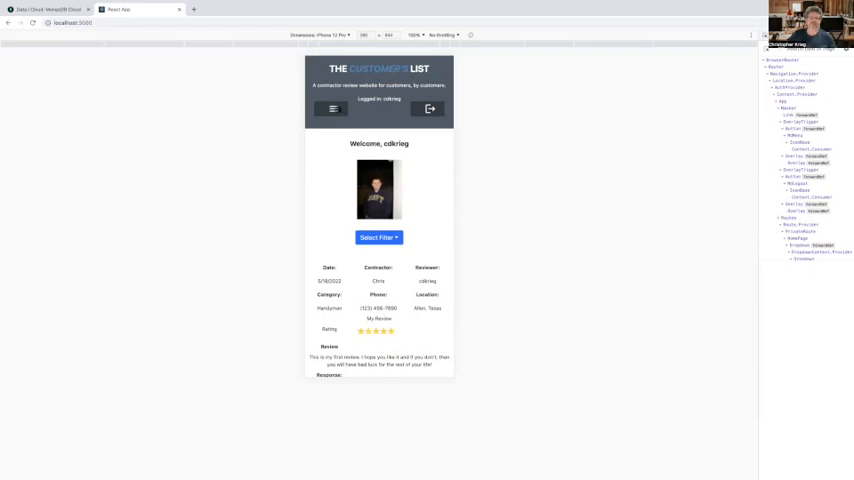
- Start a new review for contractor Fred with number 1234567 in the Remodeling category
{"action": "left_click", "coordinate": [332, 108]}
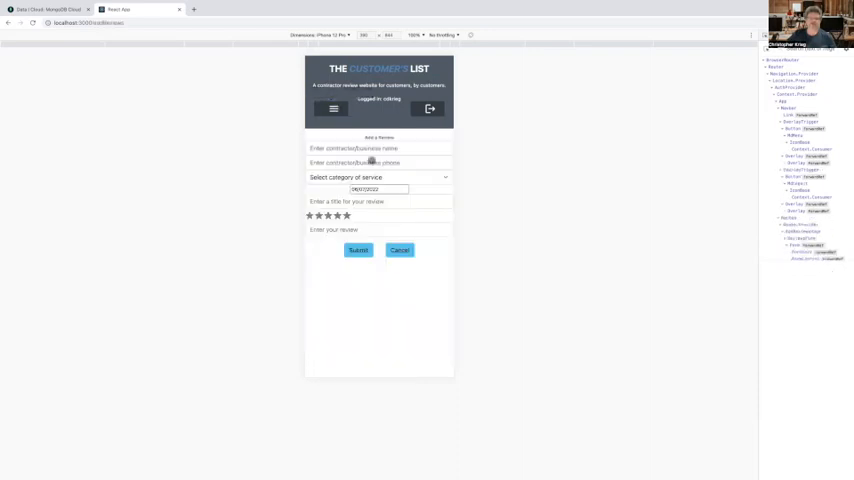
{"action": "type", "text": "Fred"}
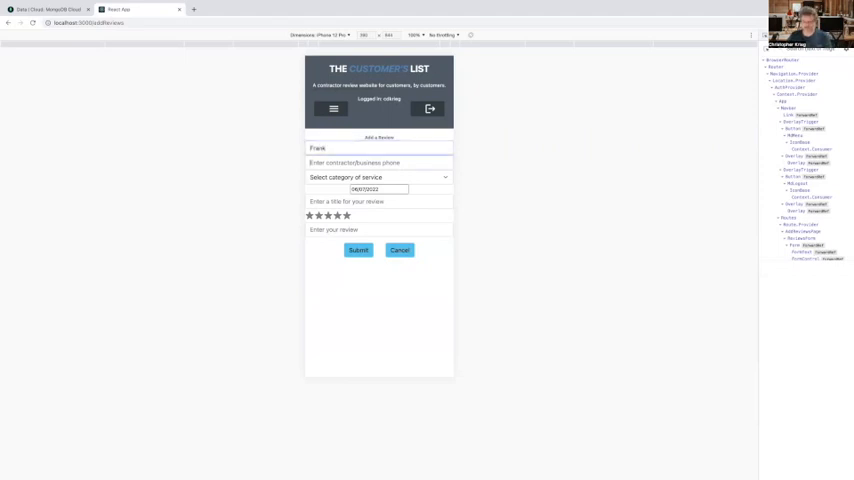
{"action": "type", "text": "1234567890"}
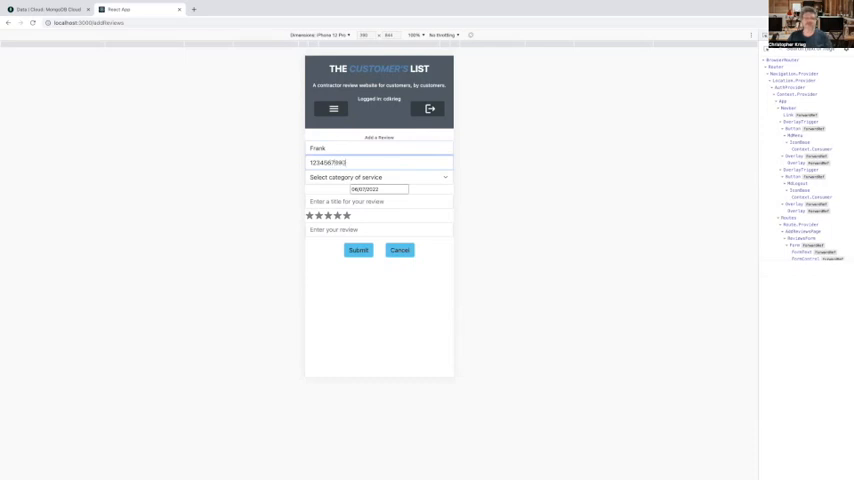
{"action": "left_click", "coordinate": [378, 176]}
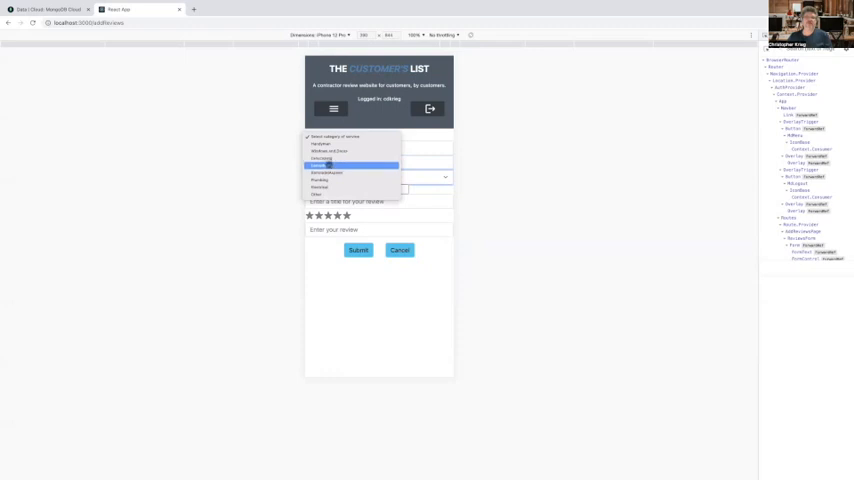
{"action": "left_click", "coordinate": [324, 176]}
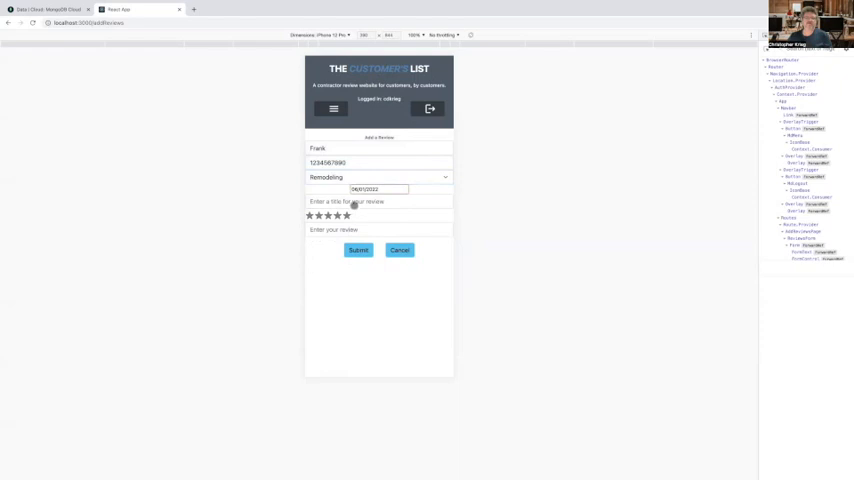
- Give the review a sunroom title, a four-star rating and the description 'Frank added a sunroom'
{"action": "left_click", "coordinate": [378, 200]}
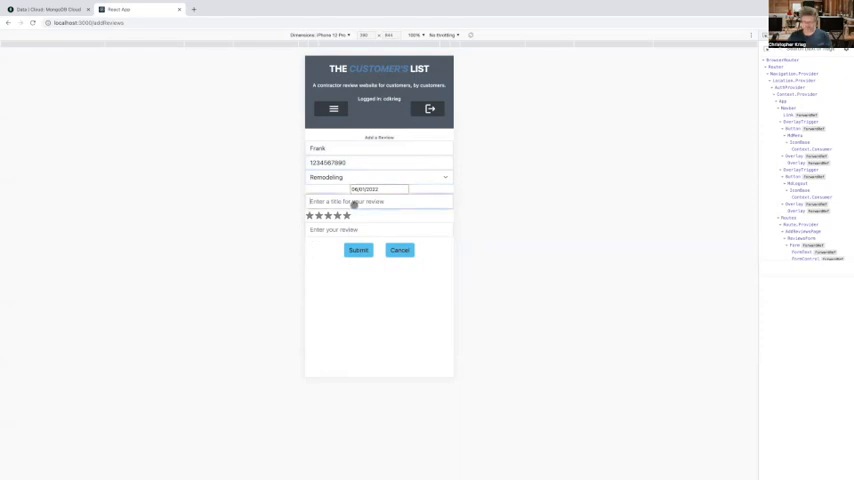
{"action": "type", "text": "f"}
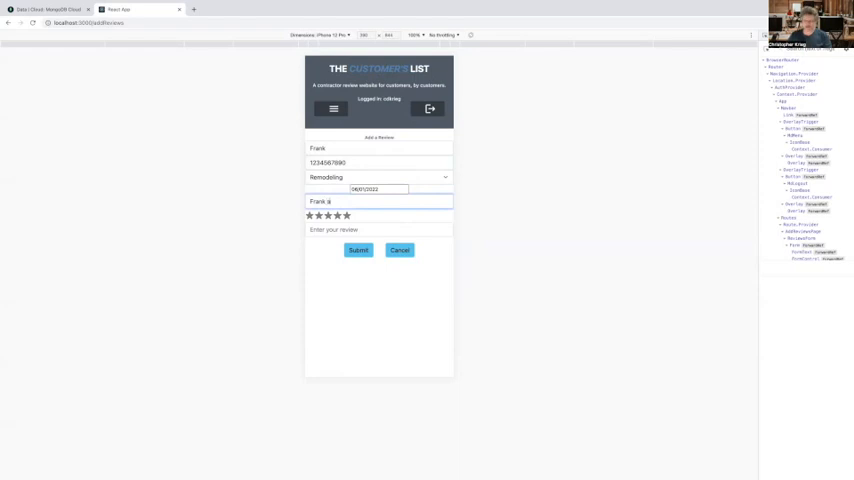
{"action": "type", "text": "dd a"}
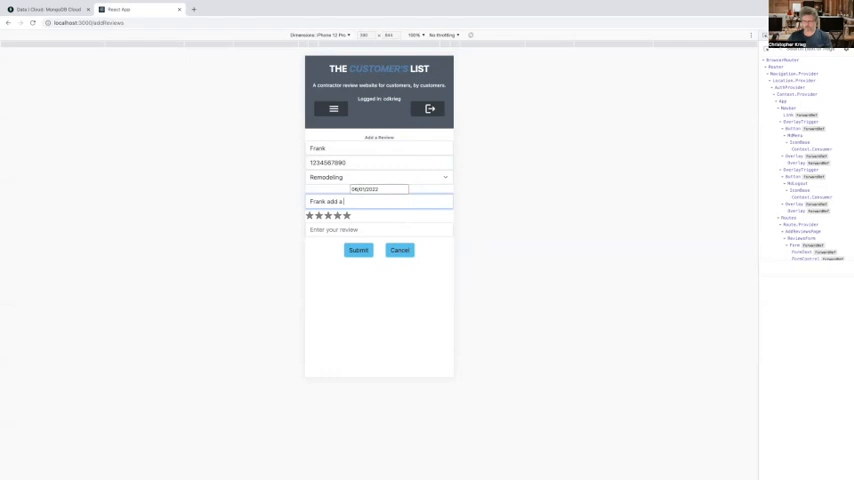
{"action": "type", "text": "sunroom"}
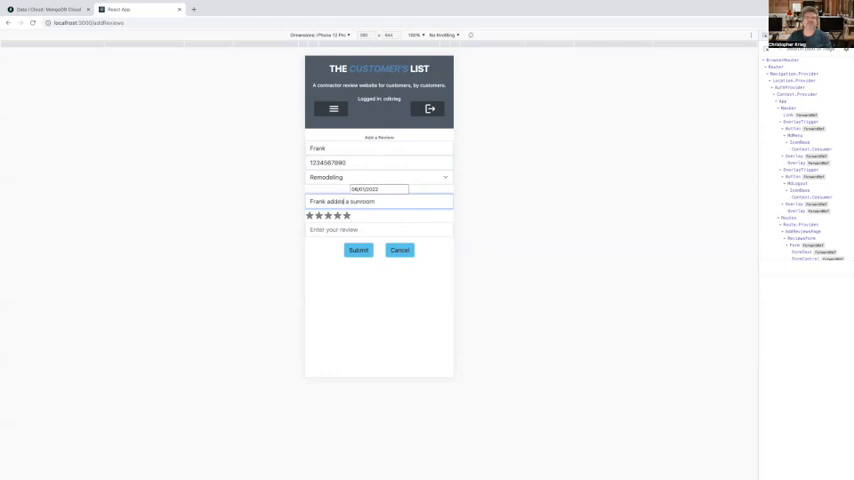
{"action": "left_click", "coordinate": [334, 216]}
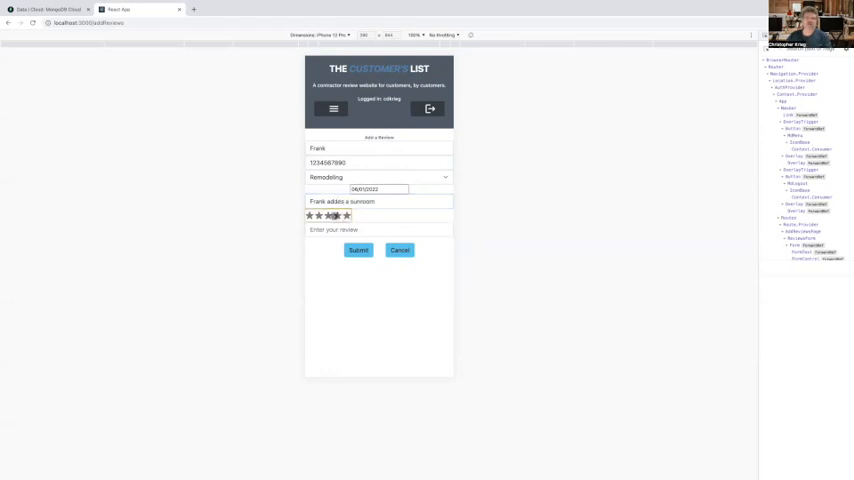
{"action": "left_click", "coordinate": [336, 216]}
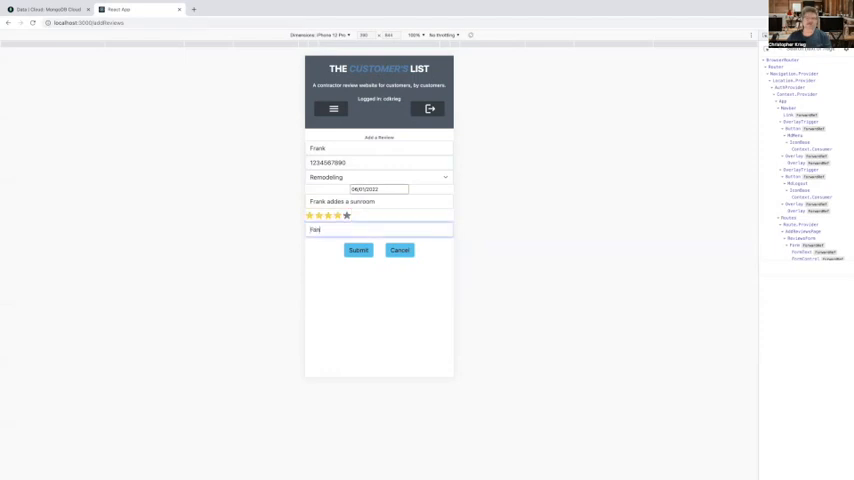
{"action": "type", "text": "Frank added"}
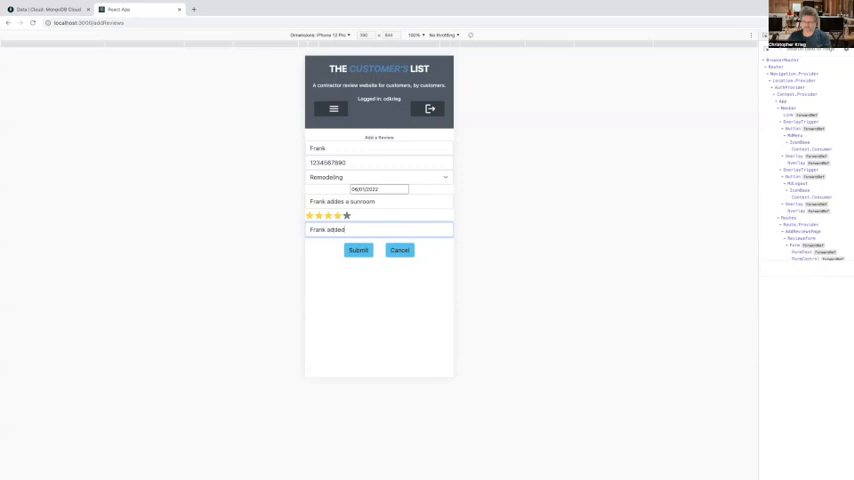
{"action": "type", "text": "a sunroom"}
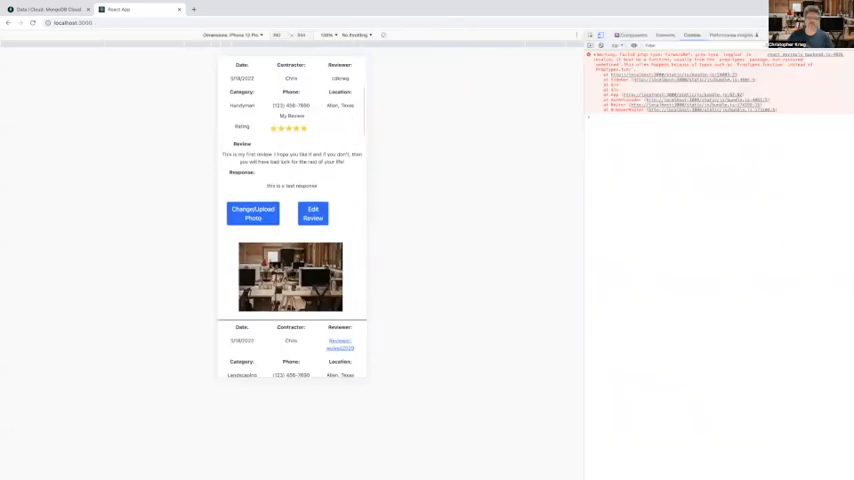
{"action": "scroll", "scroll_direction": "down", "scroll_amount": 3}
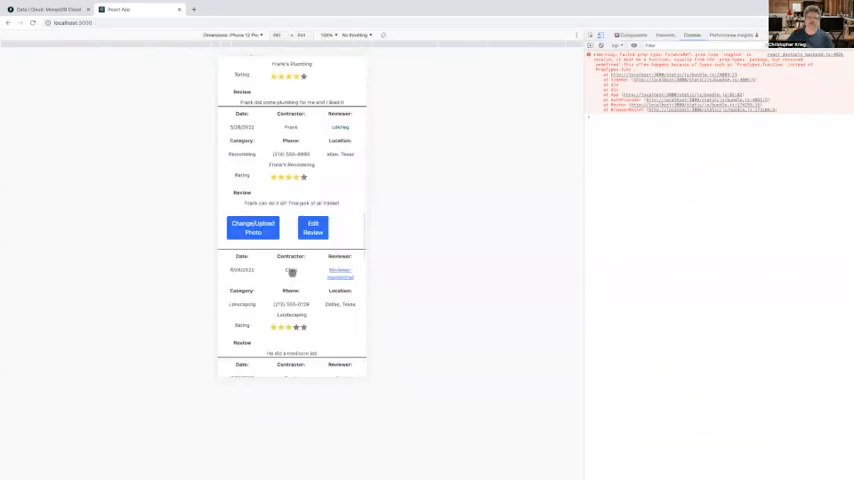
{"action": "scroll", "scroll_direction": "down", "scroll_amount": 3}
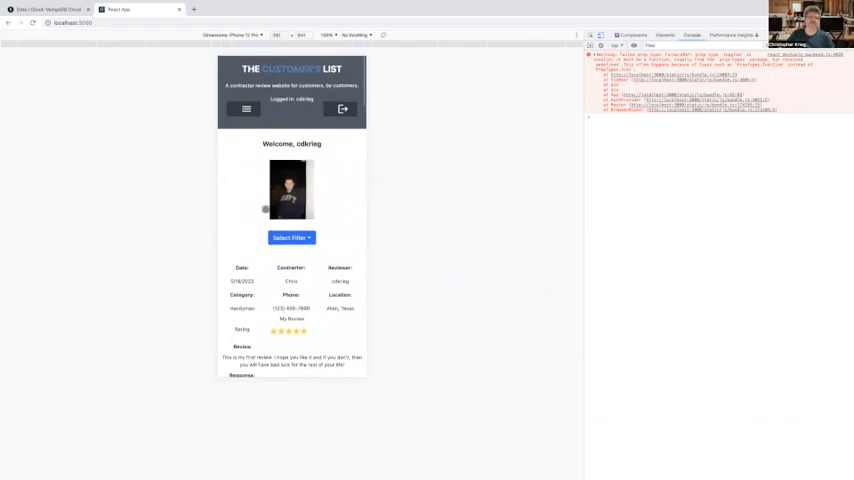
- Show only your own editable reviews and scroll through them to the footer
{"action": "left_click", "coordinate": [244, 108]}
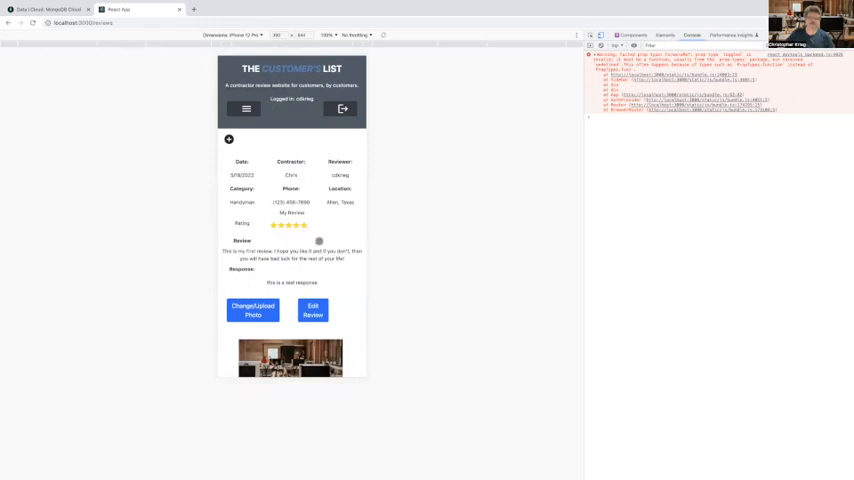
{"action": "scroll", "scroll_direction": "down", "scroll_amount": 3}
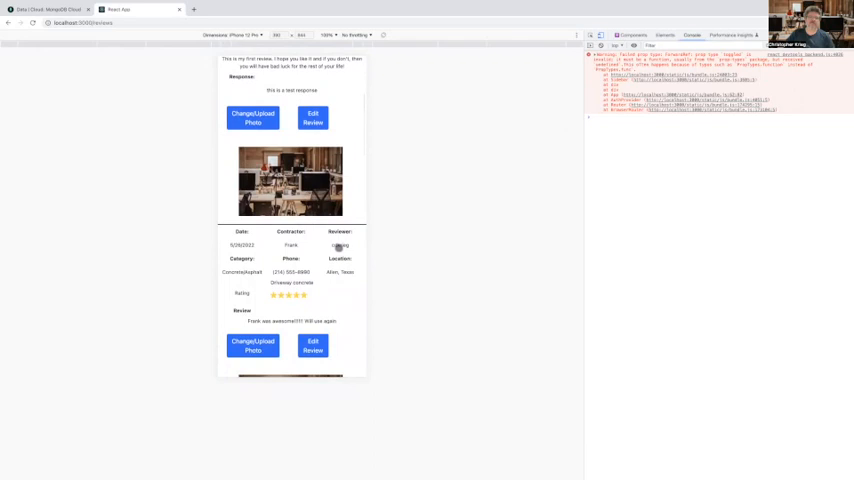
{"action": "scroll", "scroll_direction": "down", "scroll_amount": 3}
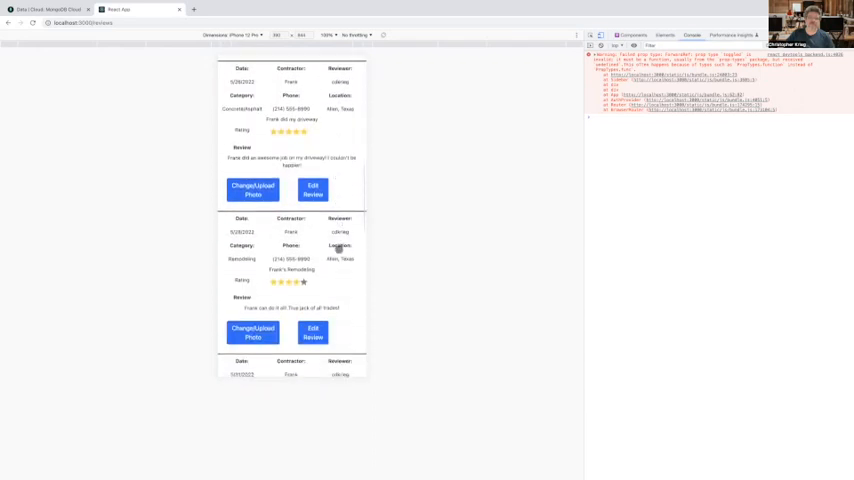
{"action": "scroll", "scroll_direction": "down", "scroll_amount": 3}
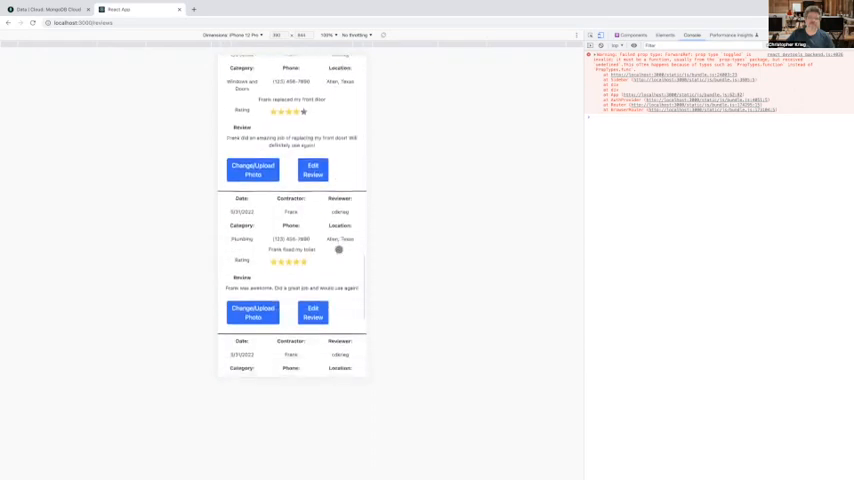
{"action": "scroll", "scroll_direction": "down", "scroll_amount": 3}
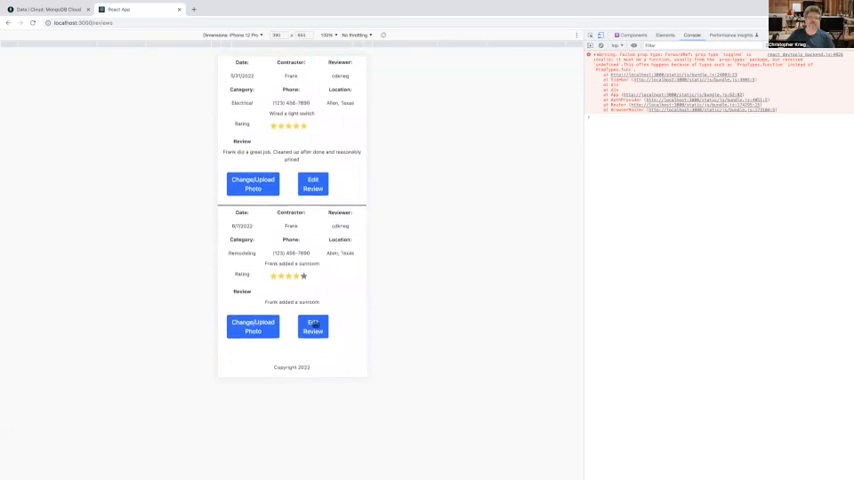
{"action": "scroll", "scroll_direction": "down", "scroll_amount": 3}
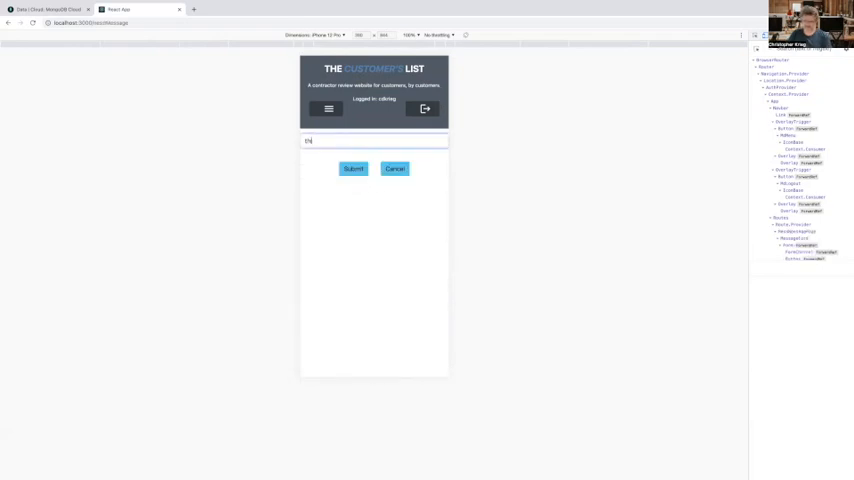
- Send a short message beginning 'this is t... your r...' from the message form
{"action": "type", "text": "this is te"}
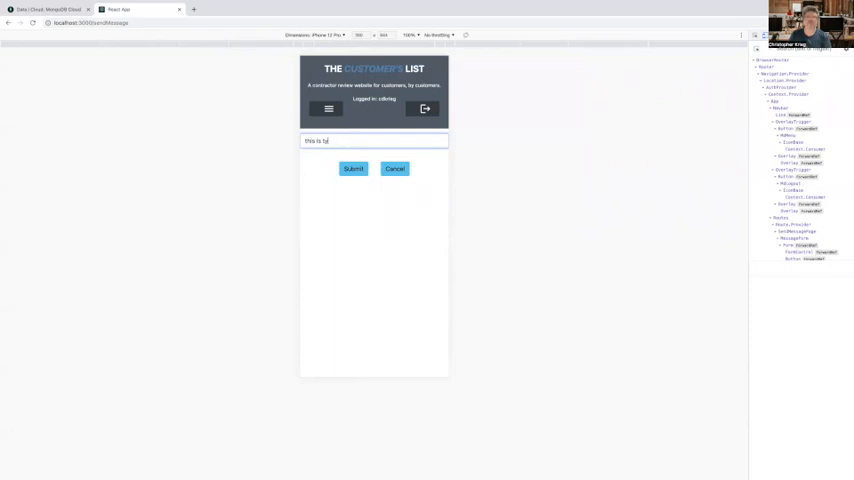
{"action": "type", "text": "your reply!"}
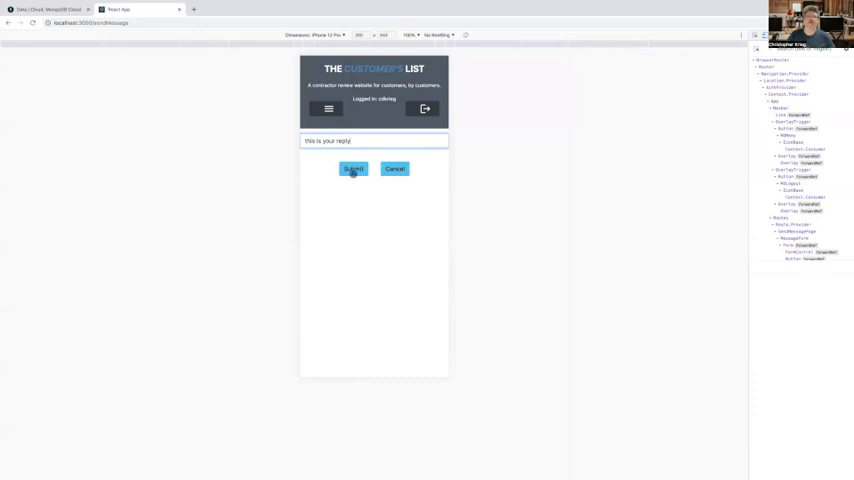
{"action": "left_click", "coordinate": [352, 168]}
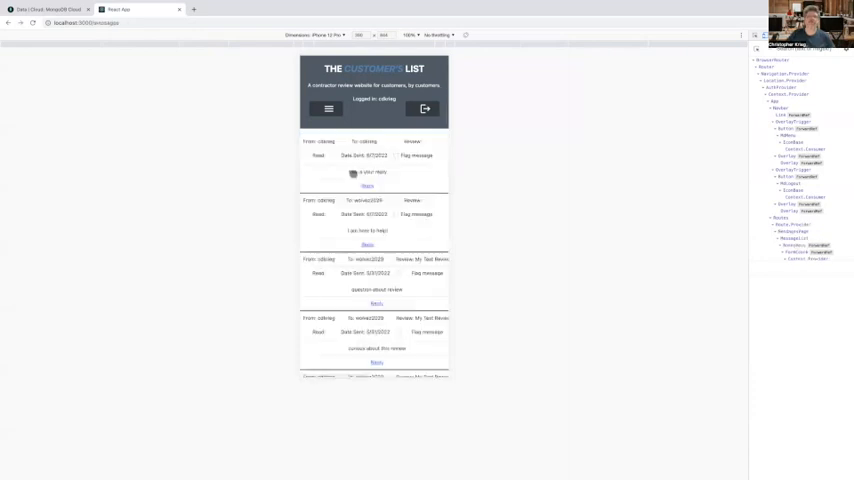
- Reply to a conversation with a message starting 'I have' and return to the inbox
{"action": "left_click", "coordinate": [328, 108]}
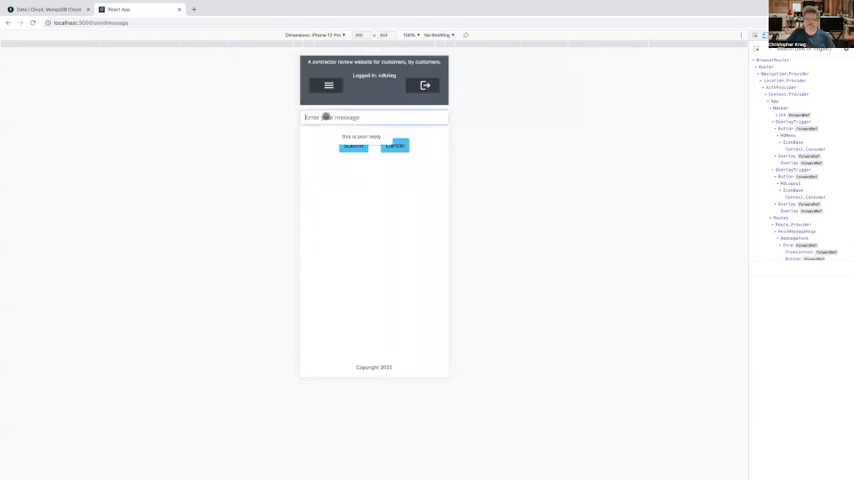
{"action": "type", "text": "I have a quest"}
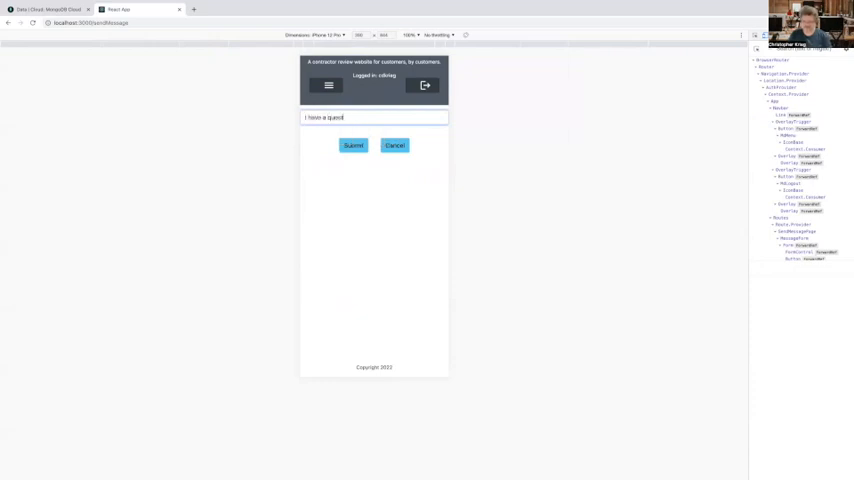
{"action": "left_click", "coordinate": [352, 144]}
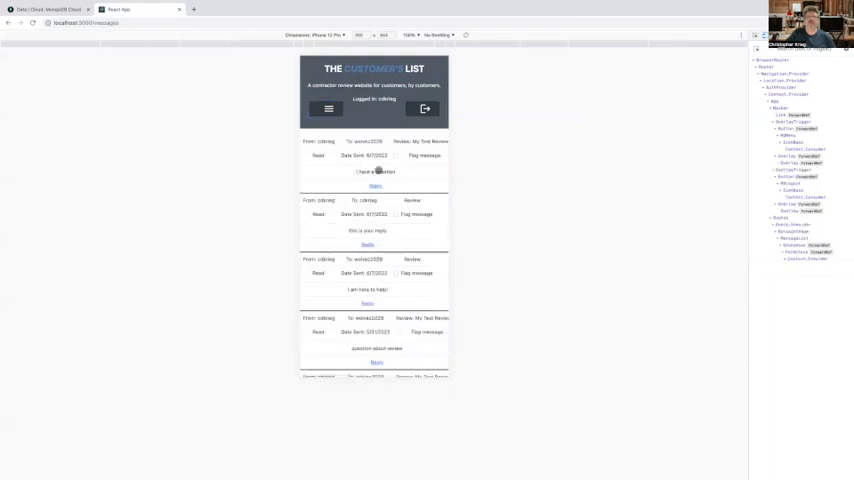
{"action": "left_click", "coordinate": [328, 108]}
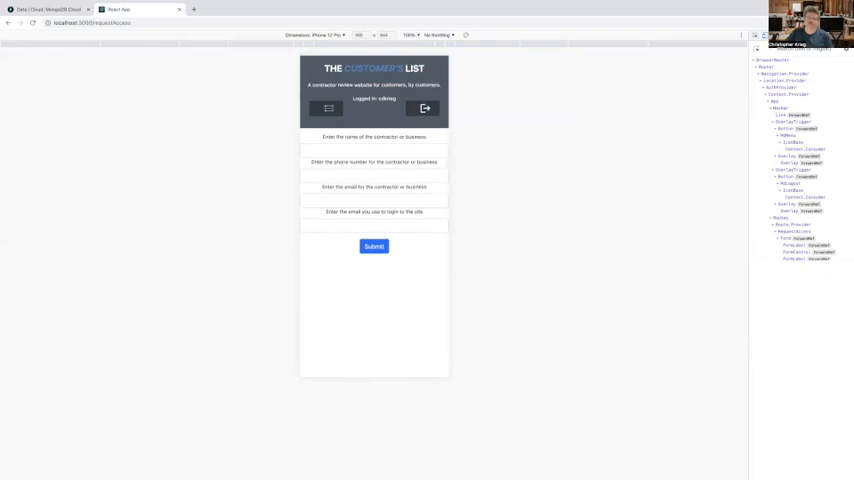
- Leave the contractor access request form and land on the signed-out login page
{"action": "left_click", "coordinate": [328, 108]}
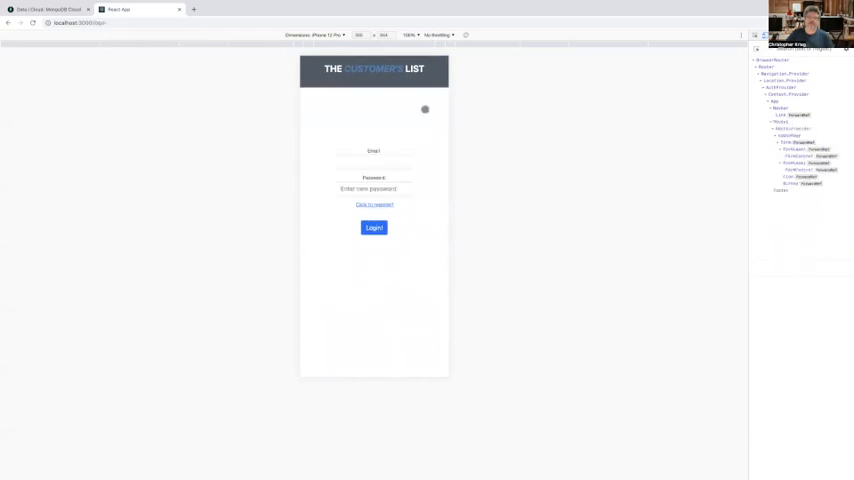
{"action": "mouse_move", "coordinate": [440, 162]}
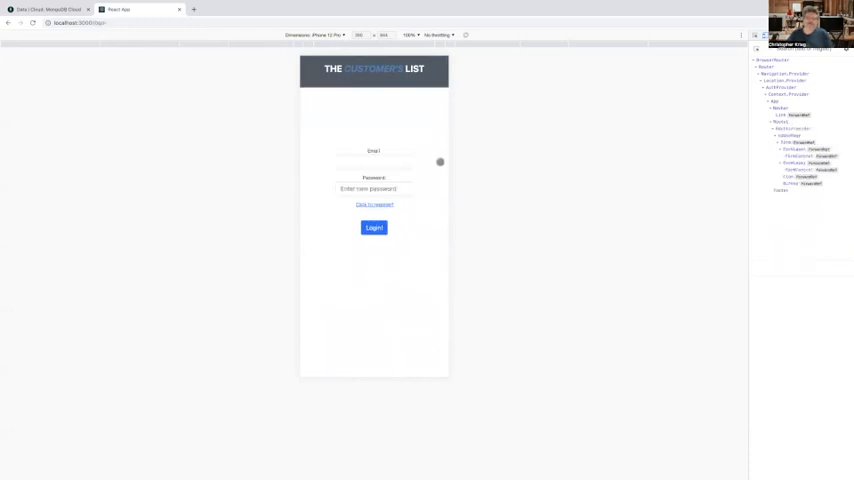